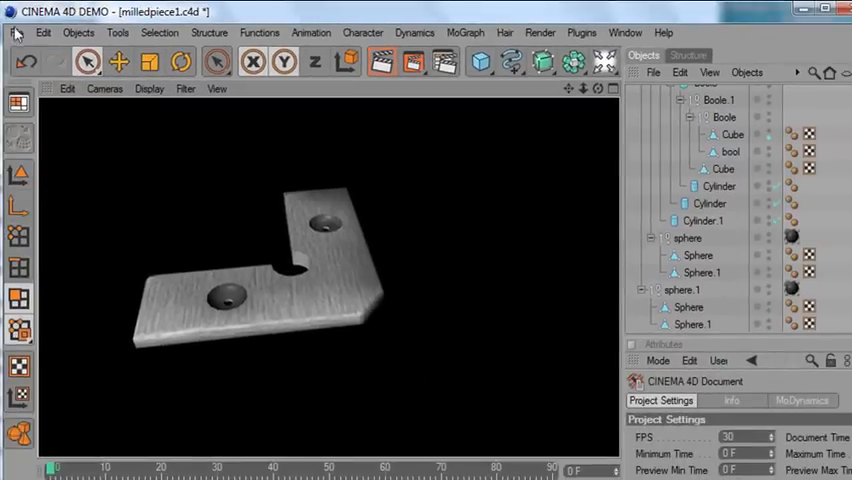
Create a new, empty document from the File menu, replacing the milled plate.
{"action": "left_click", "coordinate": [16, 32]}
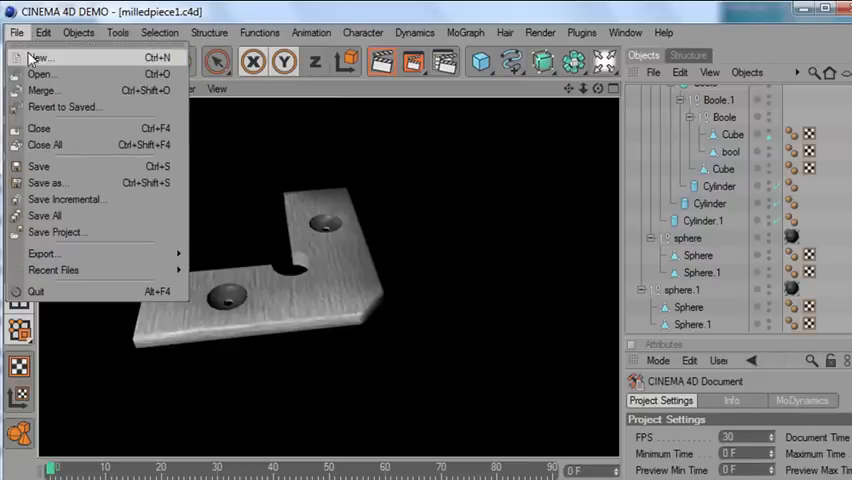
{"action": "left_click", "coordinate": [38, 57]}
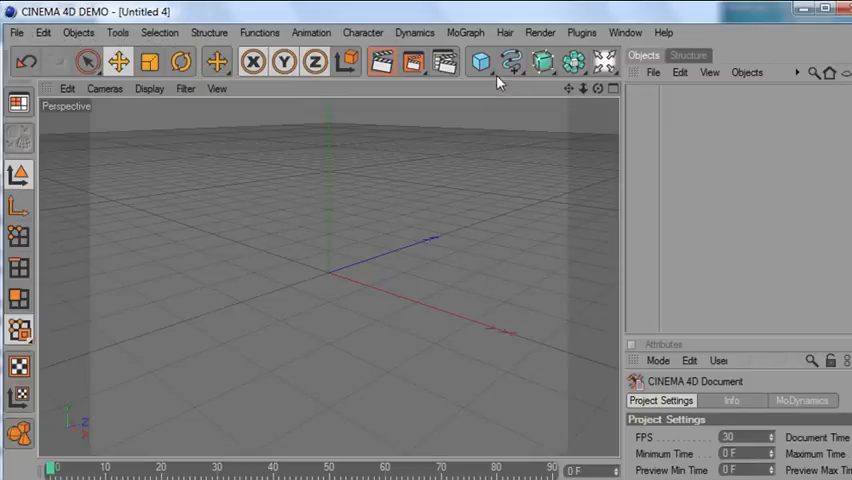
{"action": "left_click", "coordinate": [480, 61]}
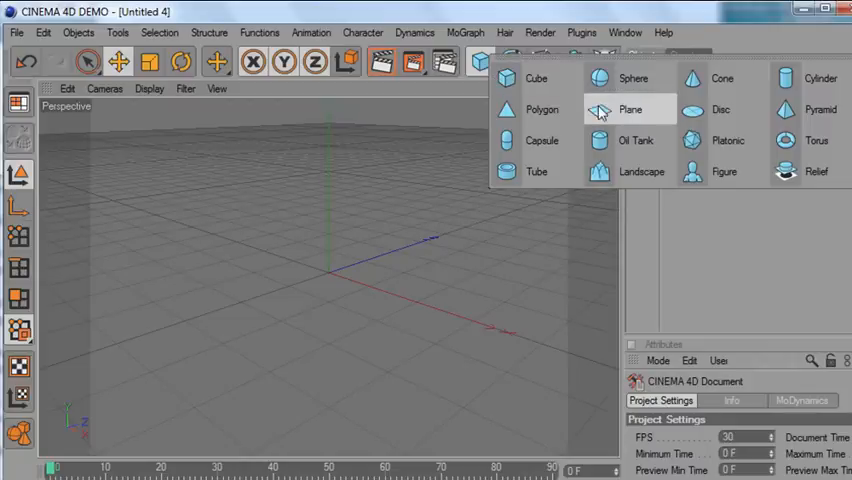
{"action": "left_click", "coordinate": [630, 109]}
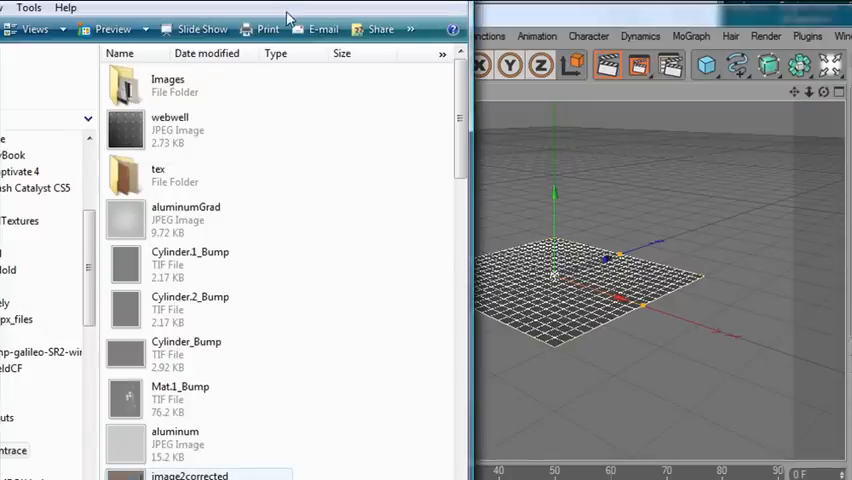
{"action": "scroll", "scroll_direction": "down", "scroll_amount": 3}
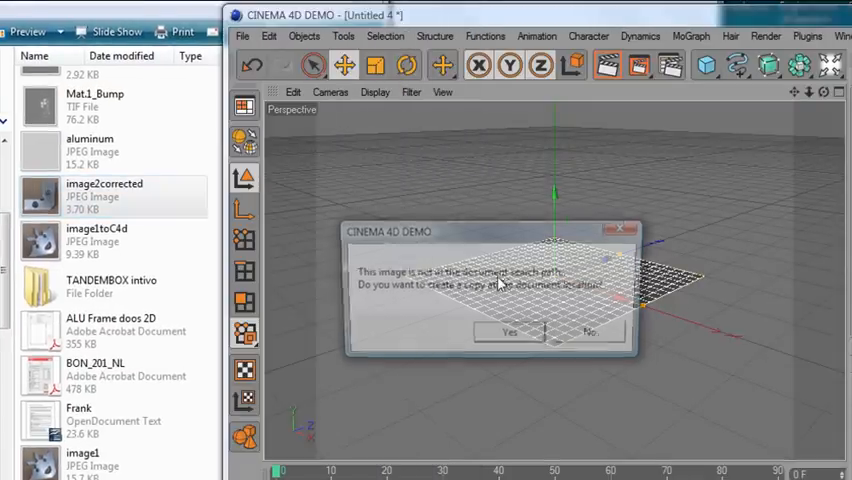
{"action": "left_click", "coordinate": [590, 331]}
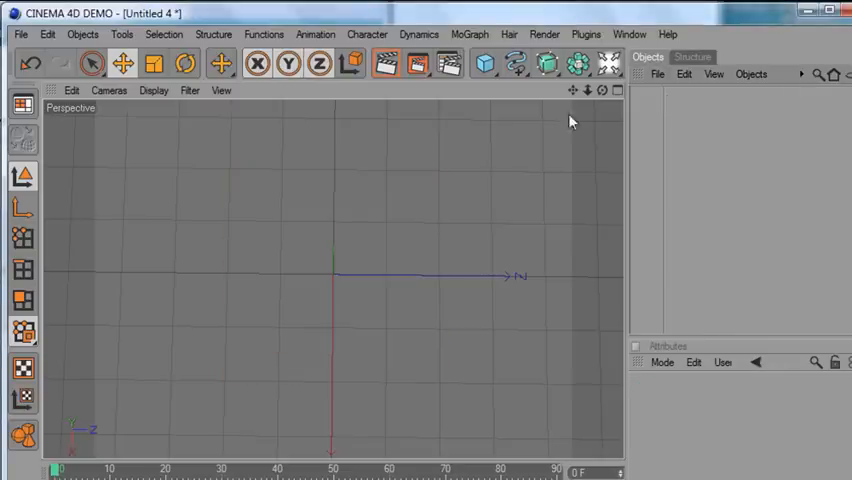
{"action": "mouse_move", "coordinate": [501, 83]}
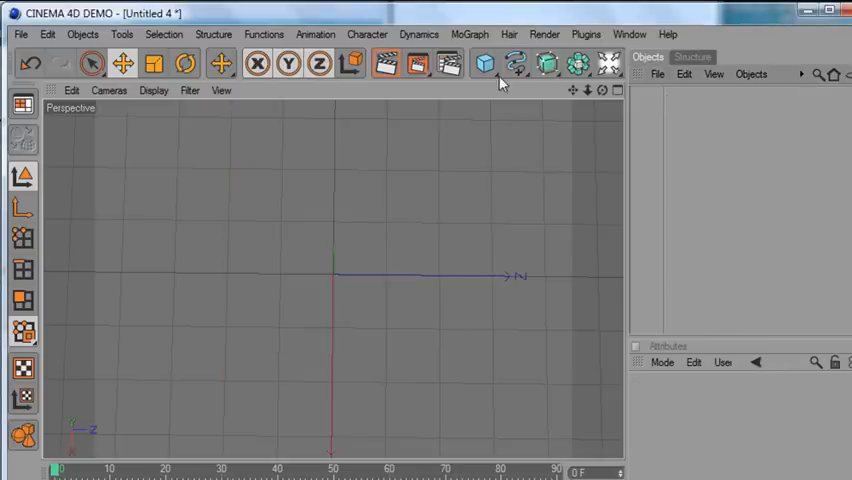
Add a cube and set its Size X to 256 m and Size Y to 14 m.
{"action": "left_click", "coordinate": [484, 63]}
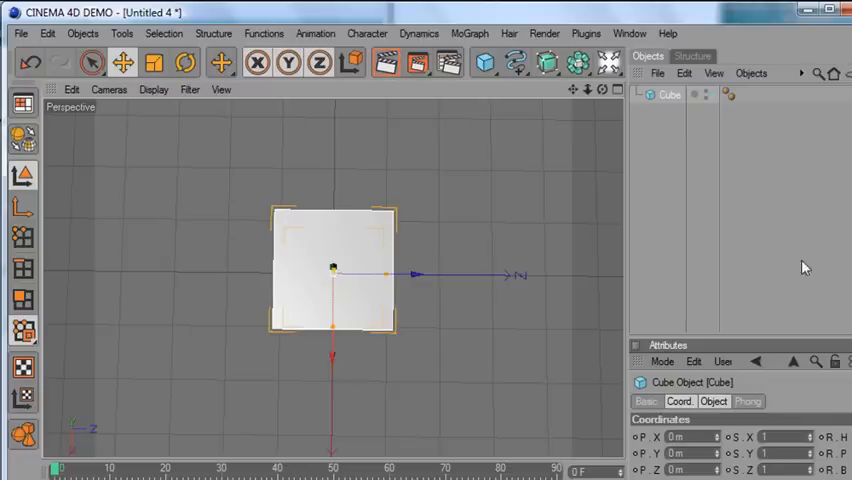
{"action": "mouse_move", "coordinate": [798, 333]}
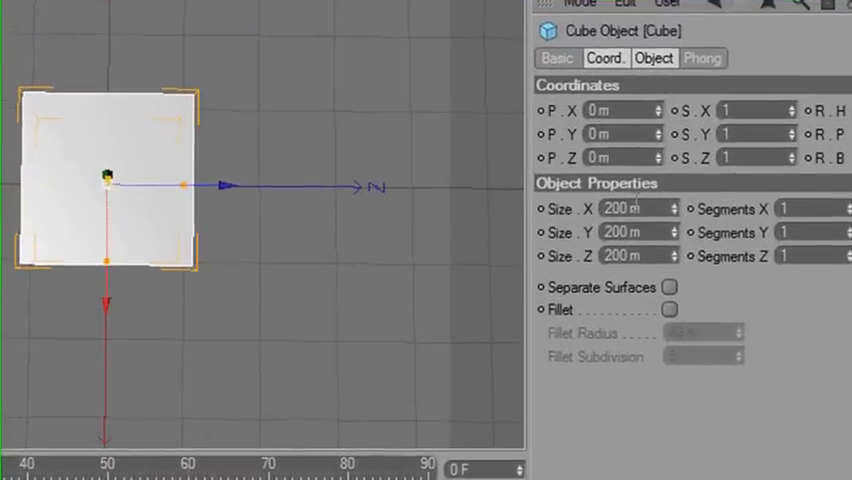
{"action": "left_click", "coordinate": [625, 231]}
{"action": "type", "text": "14"}
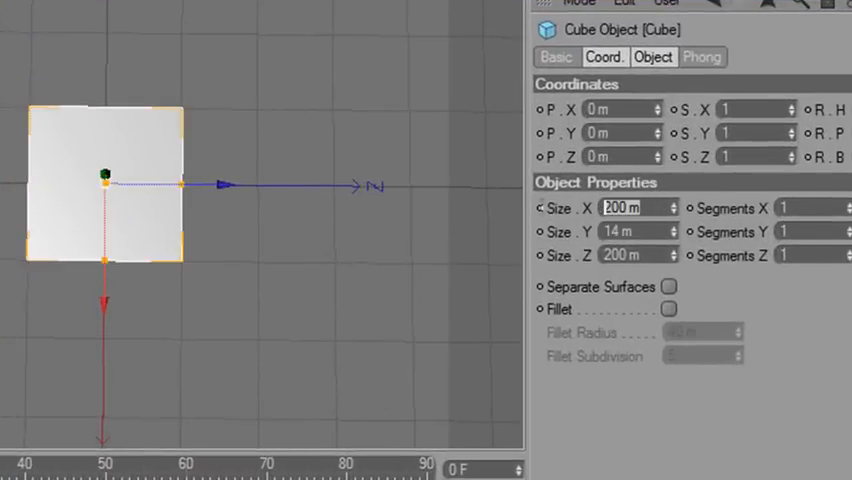
{"action": "mouse_move", "coordinate": [417, 221]}
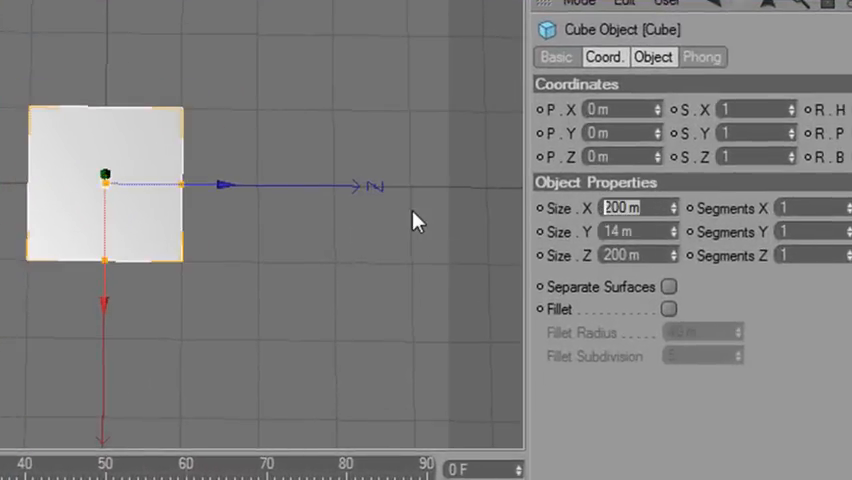
{"action": "type", "text": "256"}
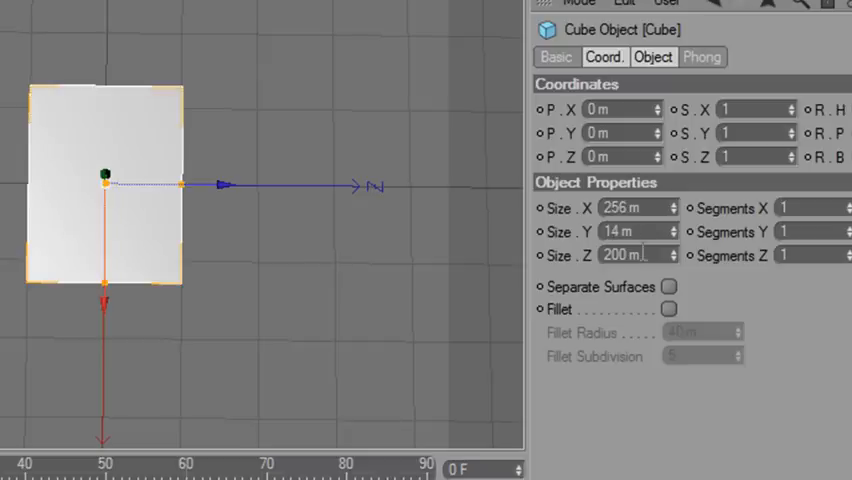
{"action": "type", "text": "256"}
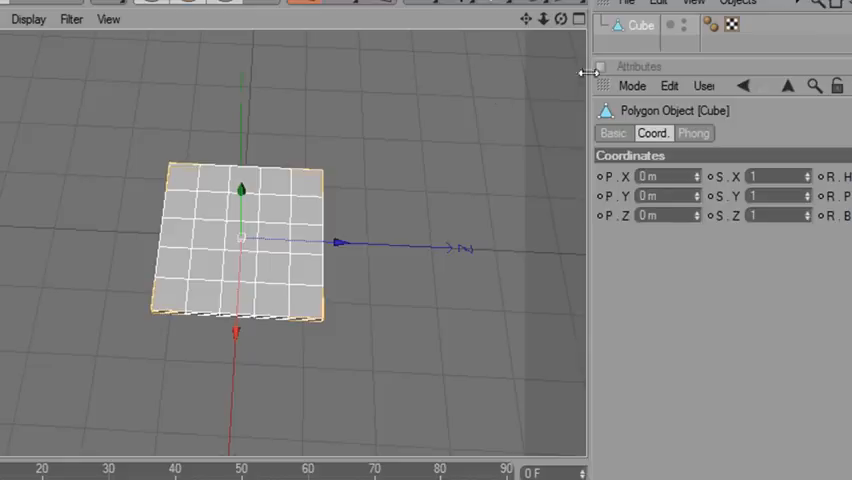
{"action": "mouse_move", "coordinate": [220, 300]}
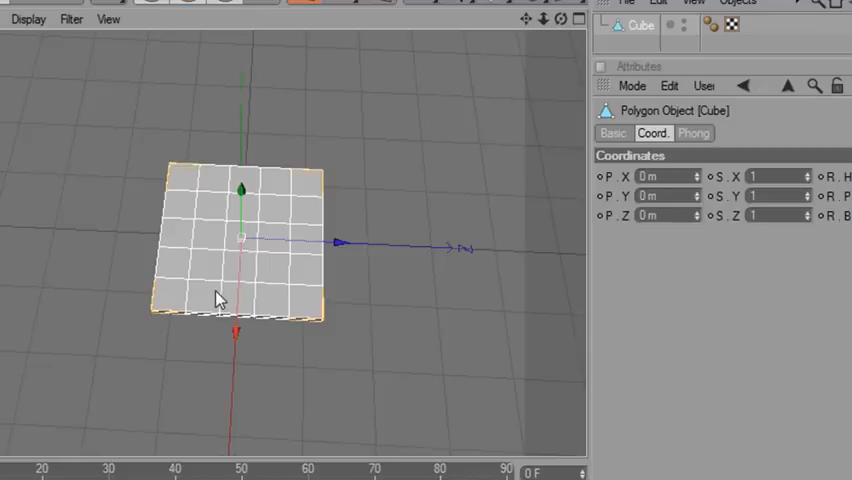
{"action": "mouse_move", "coordinate": [290, 312]}
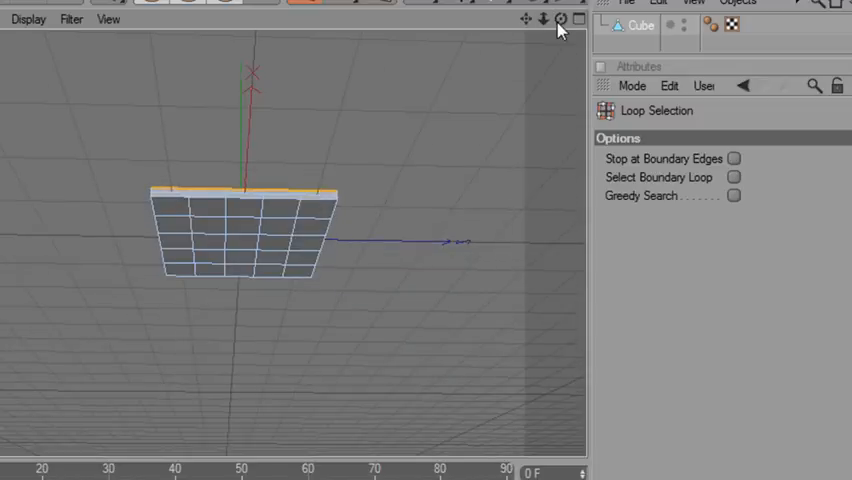
Bevel the slab's border edge loop with a 2.6 m inner offset.
{"action": "left_click", "coordinate": [215, 205]}
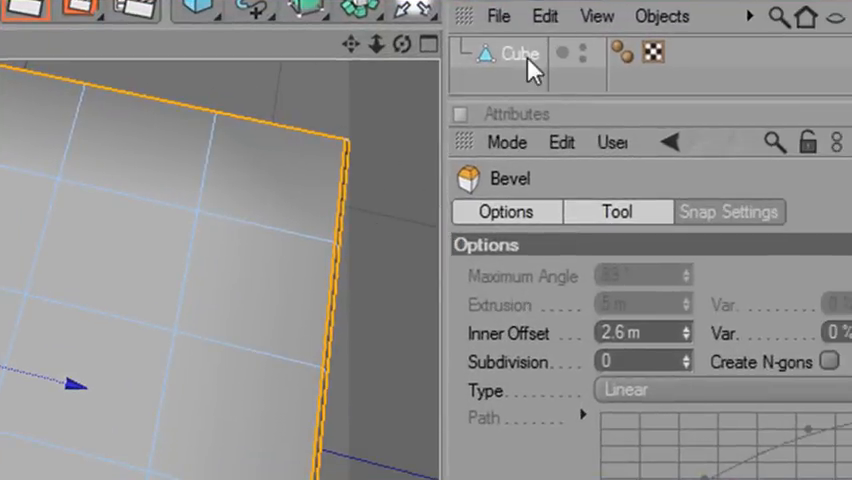
Select the Cube plate object before adding the second corner block.
{"action": "left_click", "coordinate": [521, 54]}
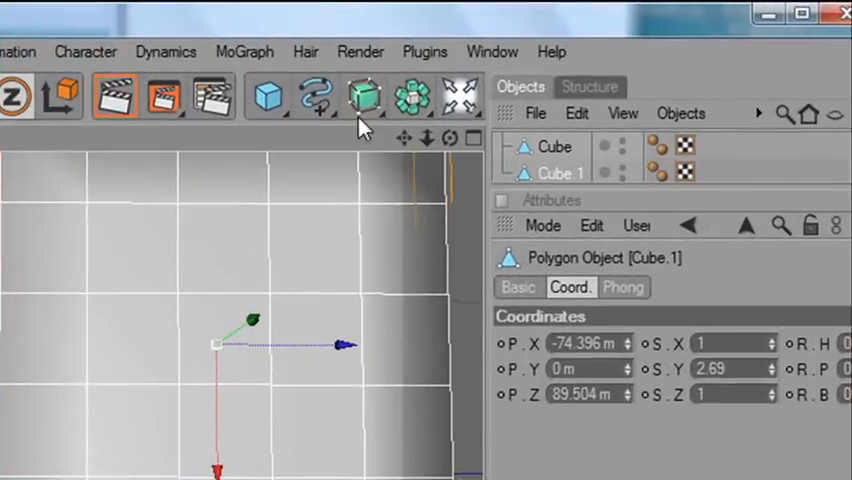
{"action": "mouse_move", "coordinate": [428, 120]}
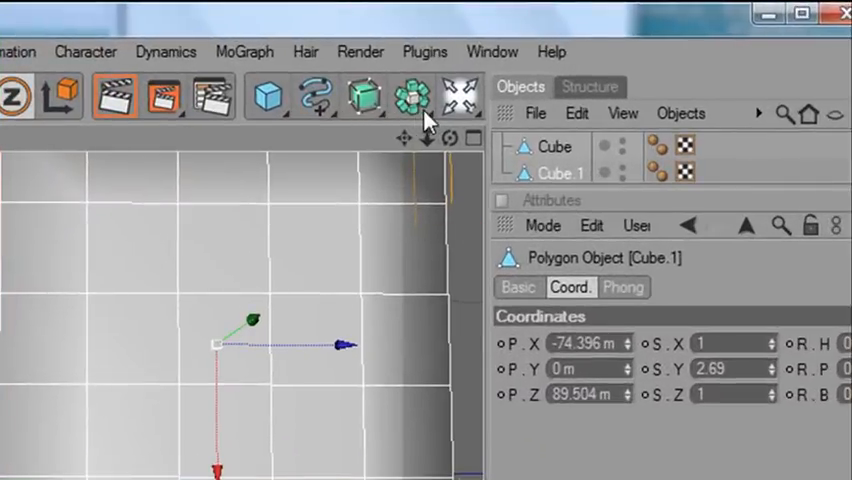
Add a Boole object from the modeling objects palette.
{"action": "left_click", "coordinate": [406, 96]}
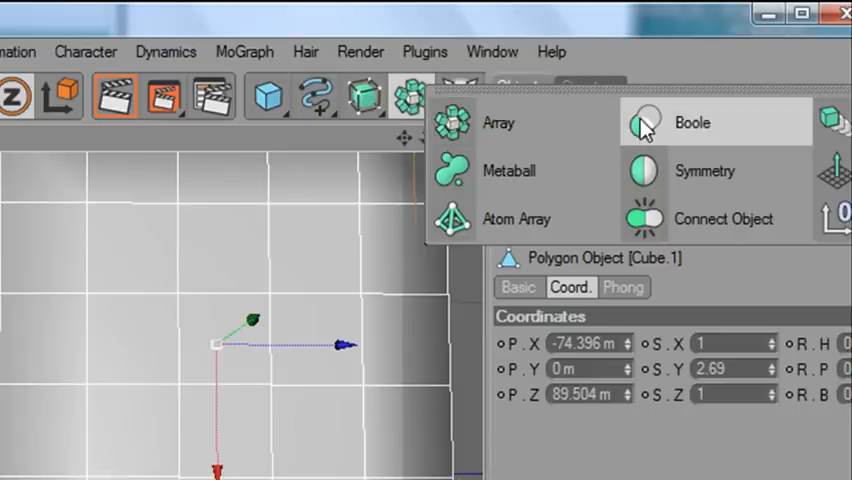
{"action": "left_click", "coordinate": [692, 122]}
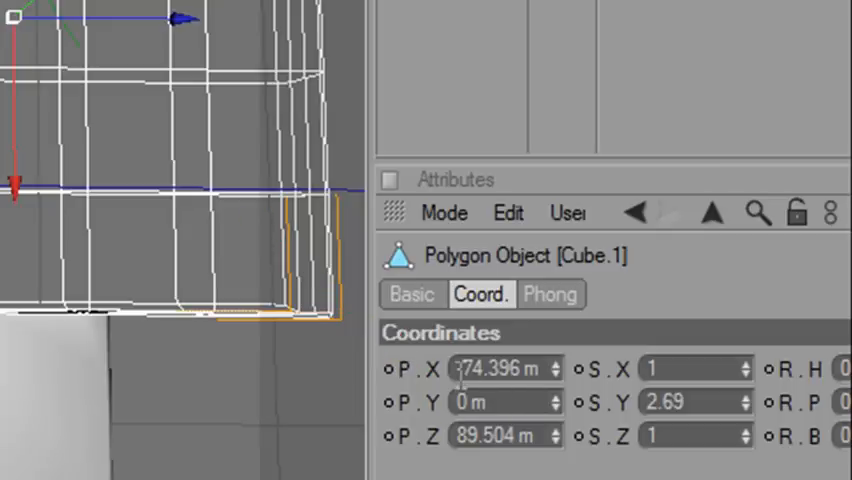
Set Cube.1's X position, expand the Boole group and scale Cube.1 into a thin bar.
{"action": "left_click", "coordinate": [505, 368]}
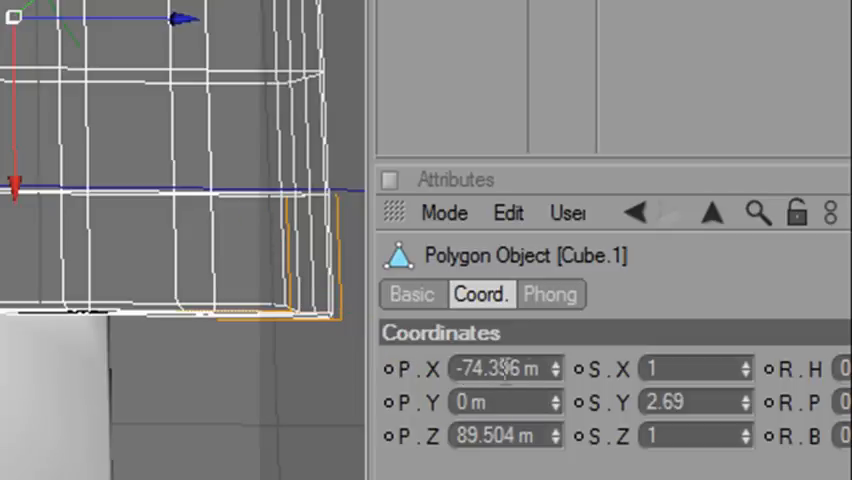
{"action": "left_click", "coordinate": [505, 369]}
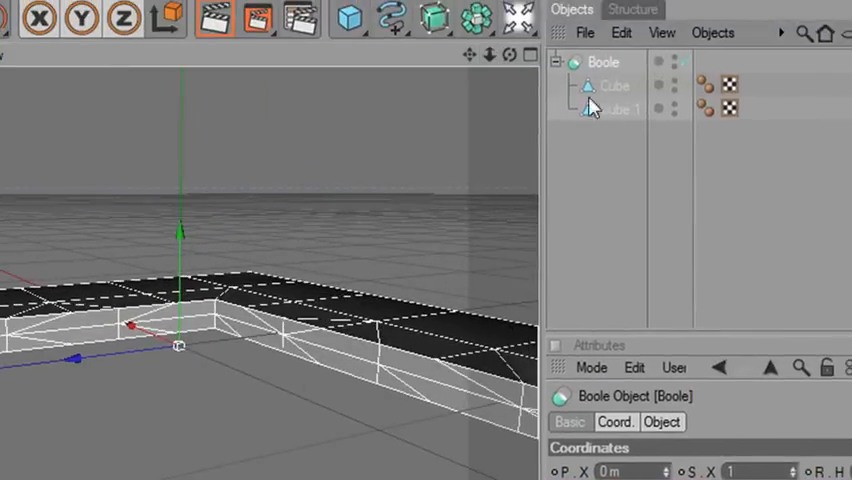
{"action": "left_click", "coordinate": [557, 62]}
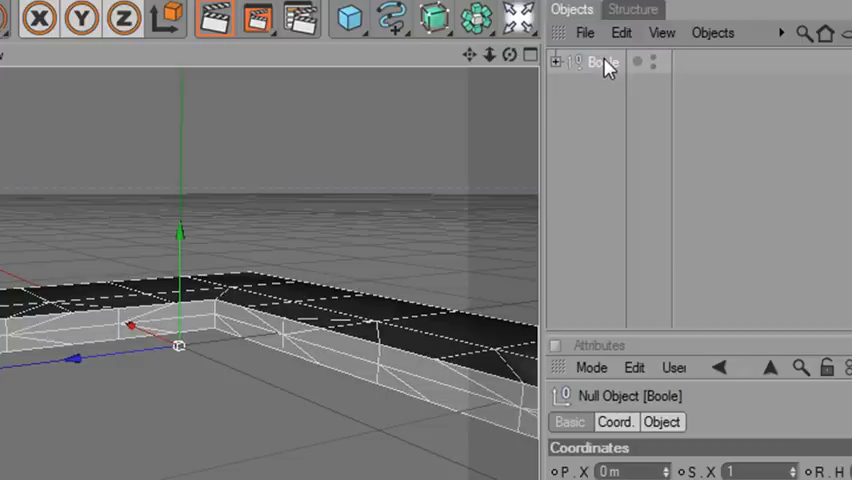
{"action": "left_click", "coordinate": [558, 62]}
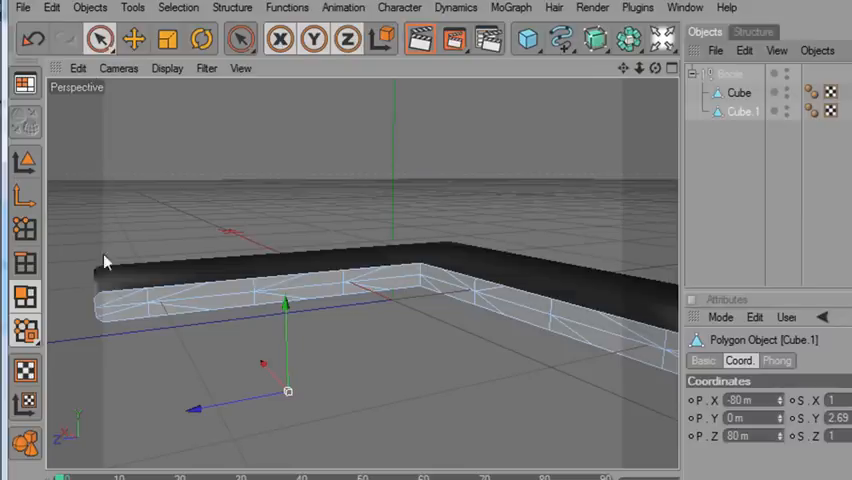
{"action": "left_click", "coordinate": [220, 298]}
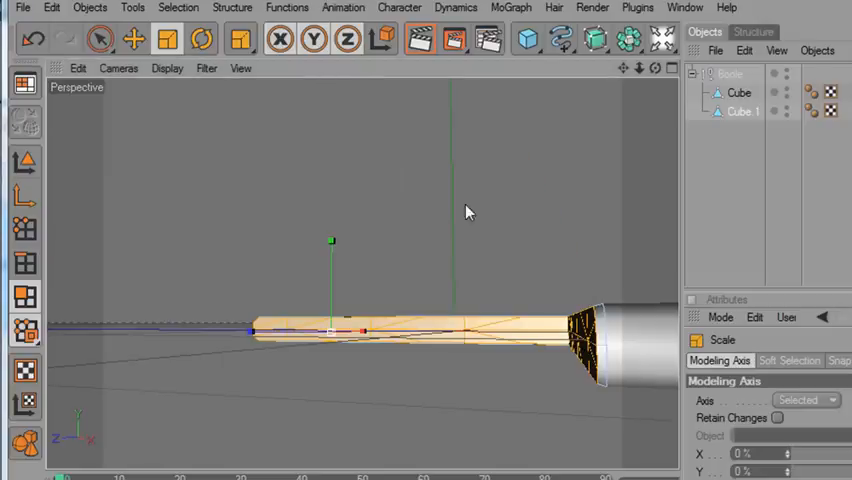
{"action": "left_click_drag", "start_coordinate": [470, 210], "coordinate": [330, 330]}
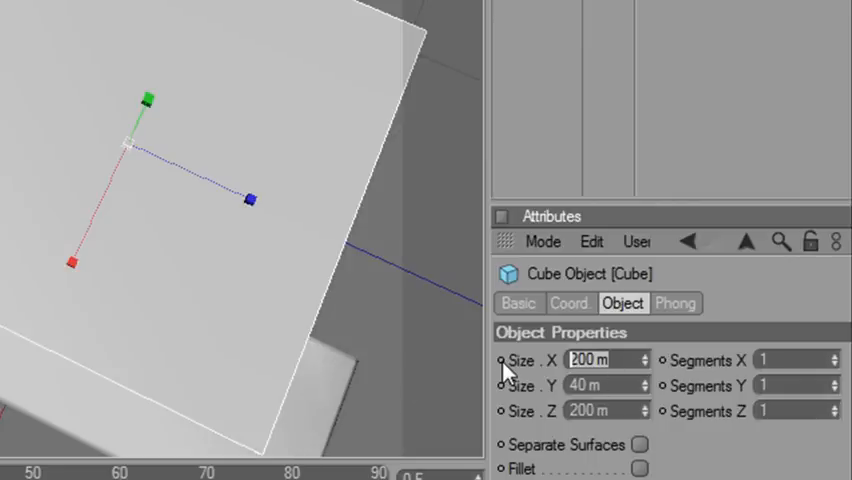
Resize the new cube to sizes of 40 m and 60 m.
{"action": "type", "text": "40"}
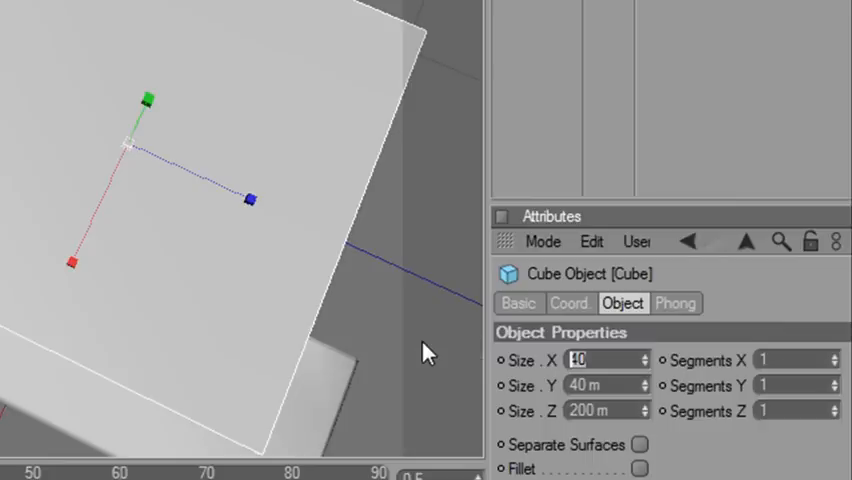
{"action": "type", "text": "60"}
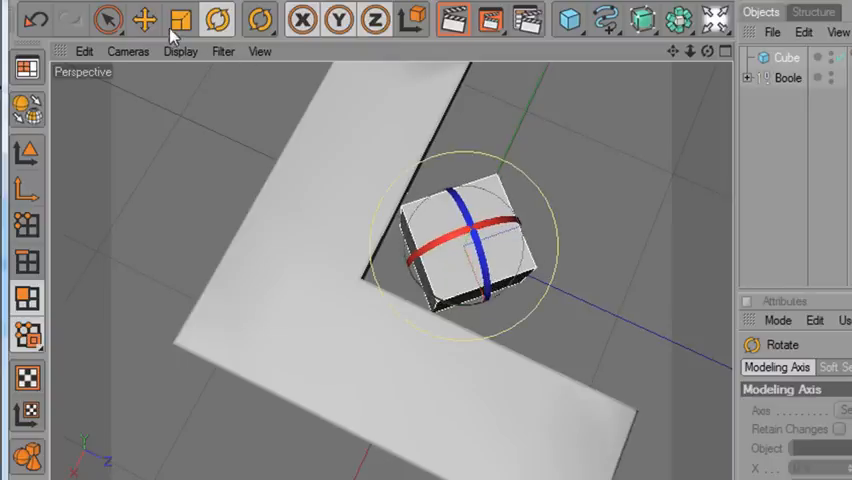
Move the small cube over the L plate's inner corner.
{"action": "left_click", "coordinate": [143, 19]}
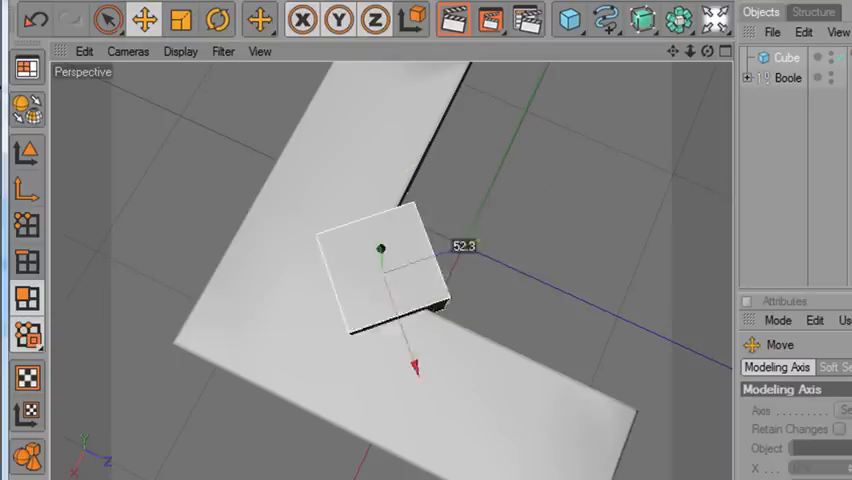
{"action": "left_click_drag", "start_coordinate": [378, 247], "coordinate": [140, 332]}
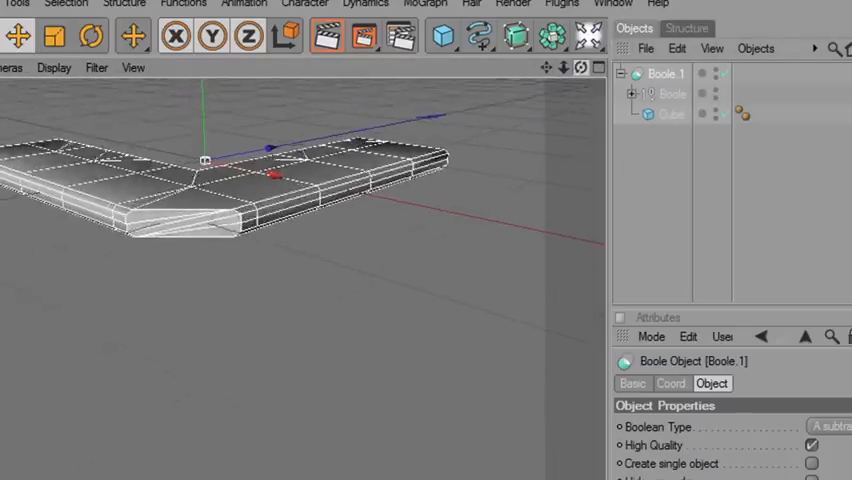
Select the corner-cutting cube under Boole.1 and make it editable.
{"action": "left_click", "coordinate": [673, 93]}
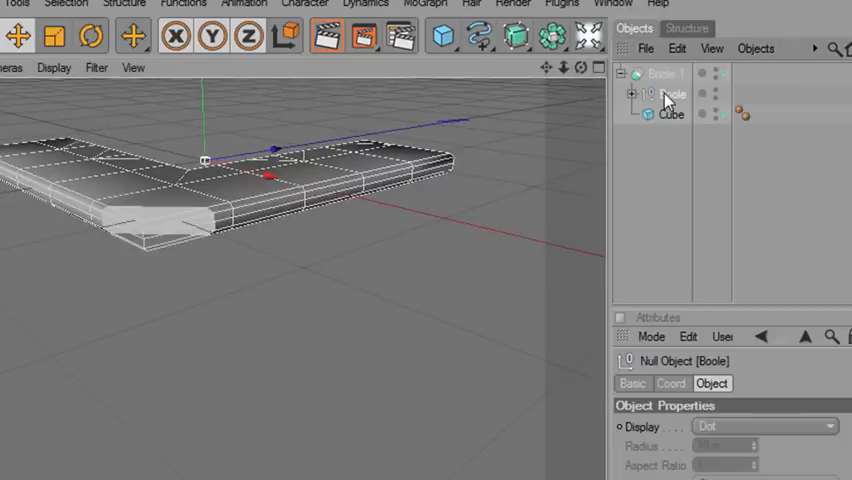
{"action": "left_click", "coordinate": [671, 114]}
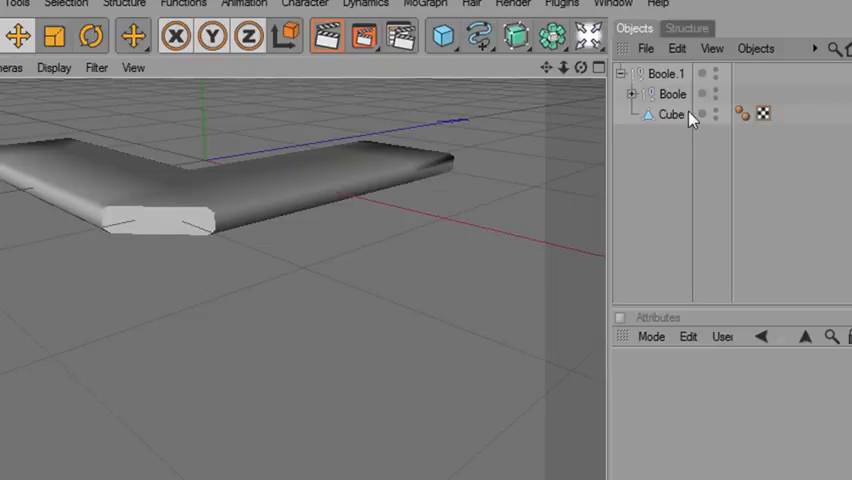
Tilt the cutter's geometry along Y to slant the corner chamfer, then return to Model mode.
{"action": "left_click", "coordinate": [670, 114]}
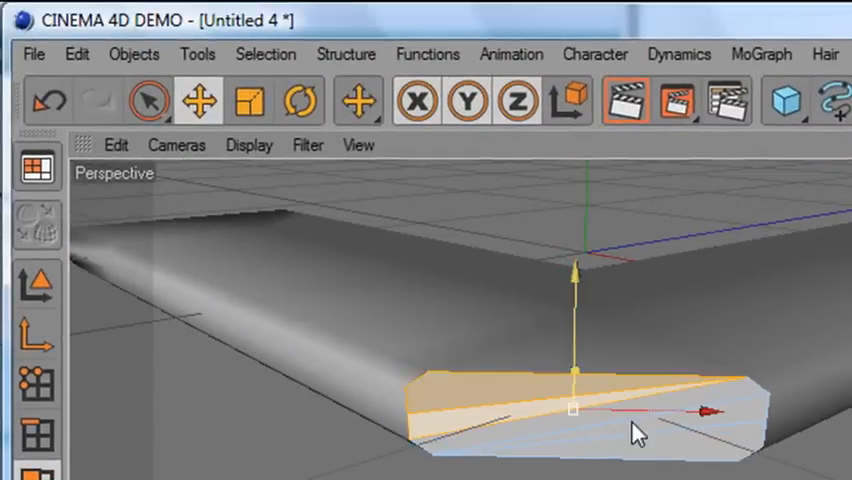
{"action": "left_click_drag", "start_coordinate": [640, 432], "coordinate": [752, 428]}
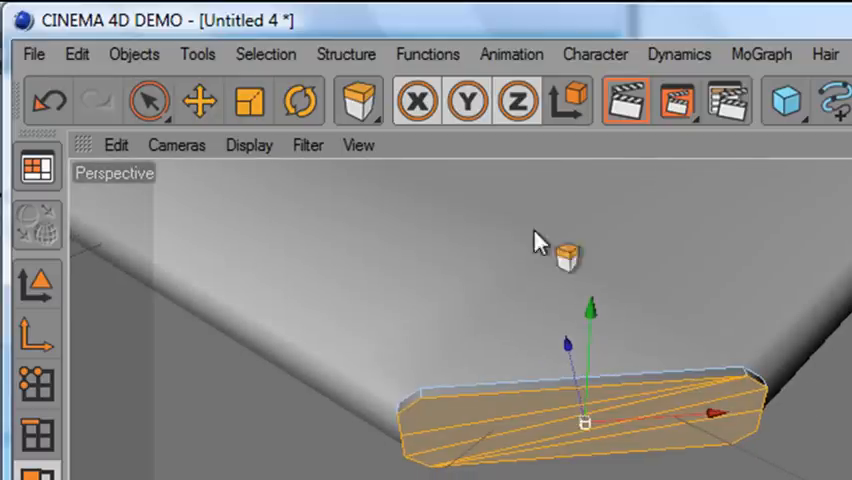
{"action": "left_click", "coordinate": [248, 100]}
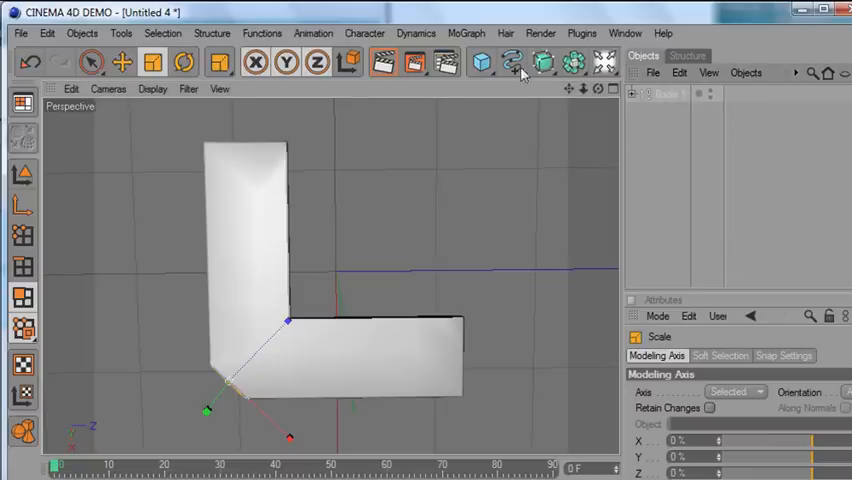
Add a cylinder and drag it toward the L plate's inner corner.
{"action": "left_click", "coordinate": [482, 62]}
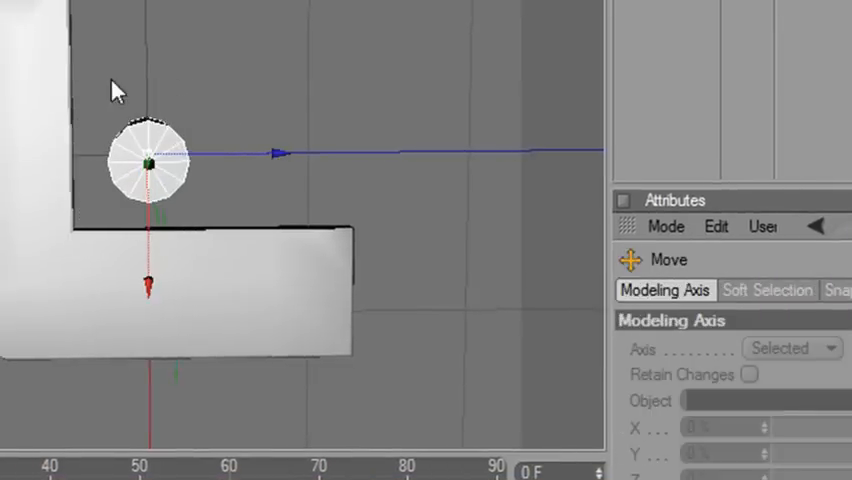
{"action": "left_click_drag", "start_coordinate": [145, 160], "coordinate": [45, 165]}
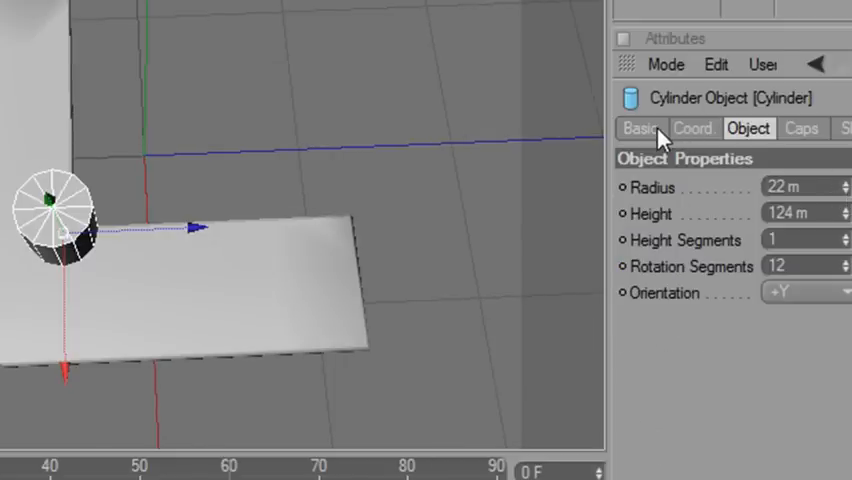
Place the cylinder at P.X 45 m and P.Z -45 m in the Coord. tab.
{"action": "left_click", "coordinate": [691, 128]}
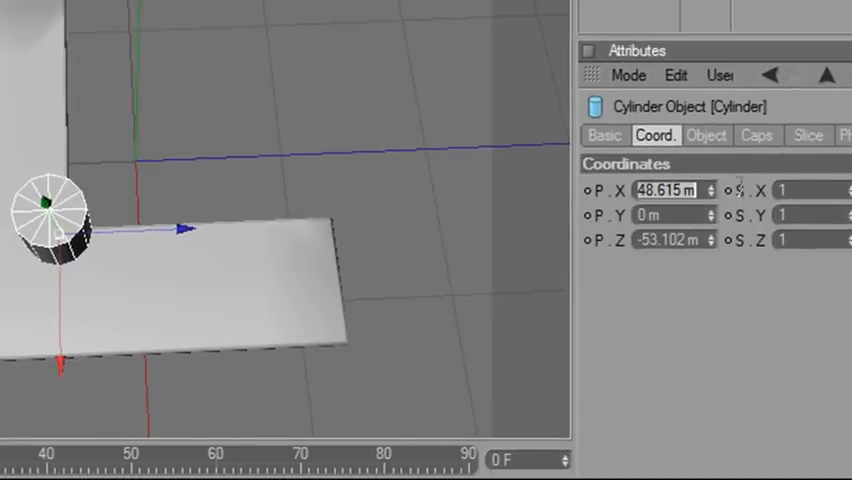
{"action": "type", "text": "50 m"}
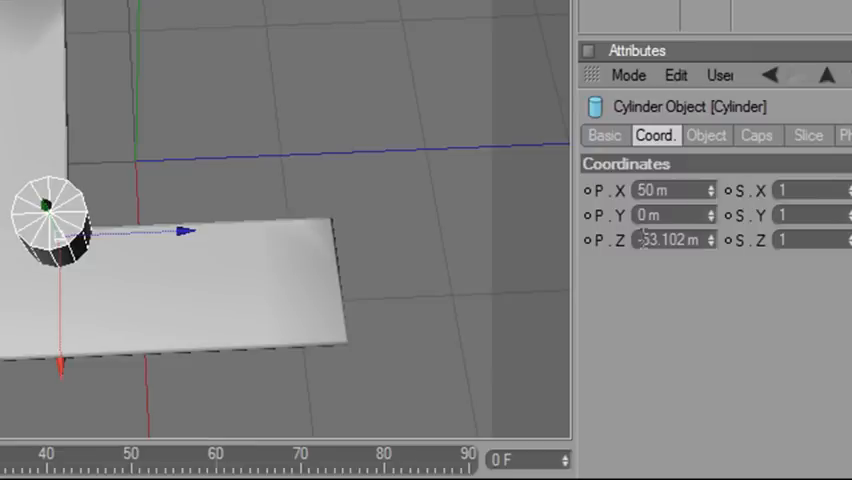
{"action": "type", "text": "-50"}
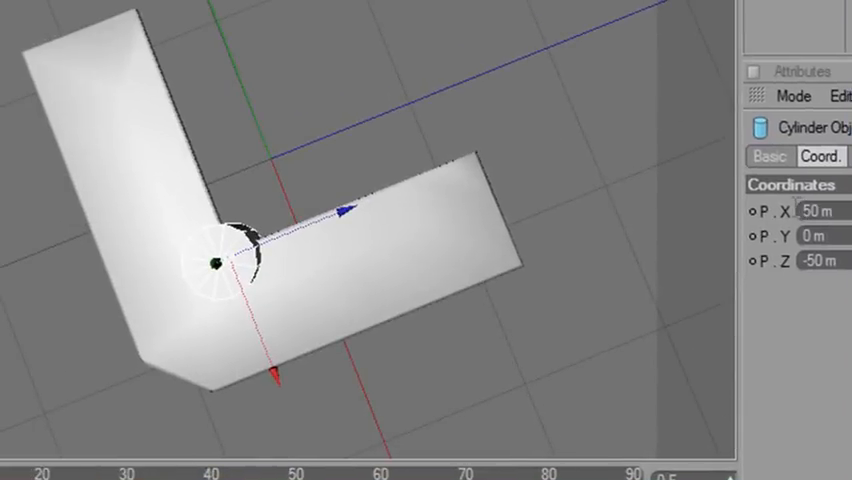
{"action": "left_click_drag", "start_coordinate": [340, 207], "coordinate": [340, 200]}
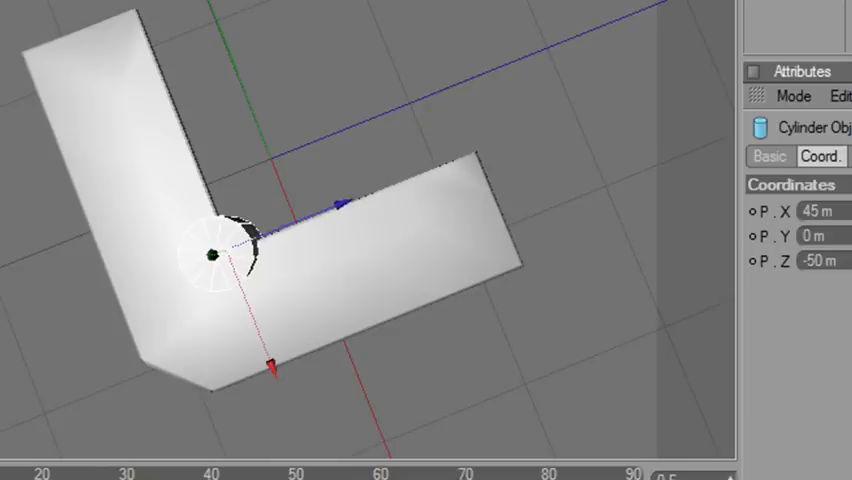
{"action": "left_click", "coordinate": [820, 261]}
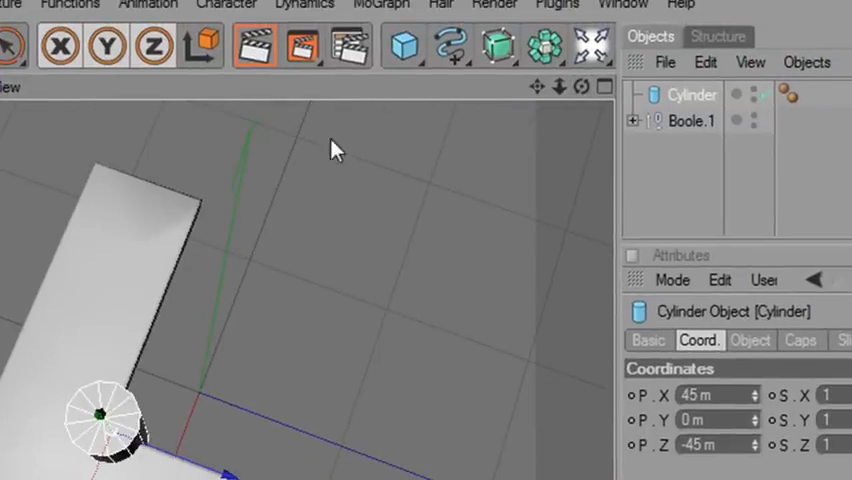
Insert a new Boole object from the modeling generators palette.
{"action": "left_click", "coordinate": [498, 46]}
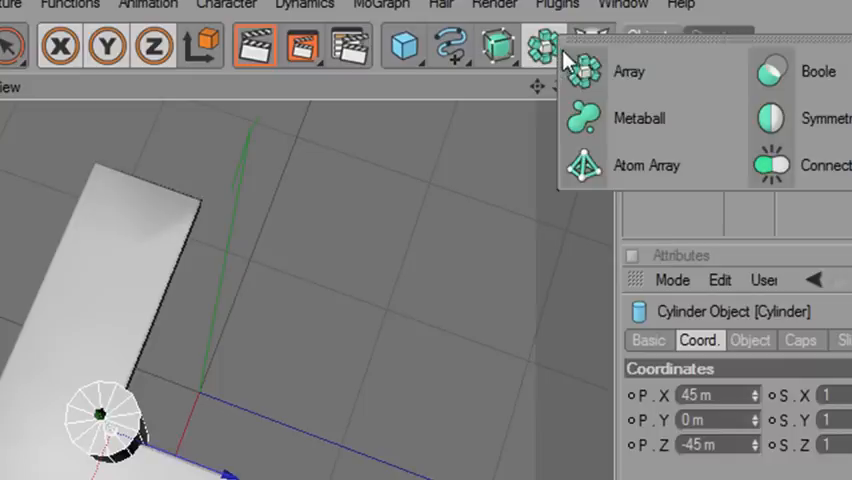
{"action": "left_click", "coordinate": [770, 71]}
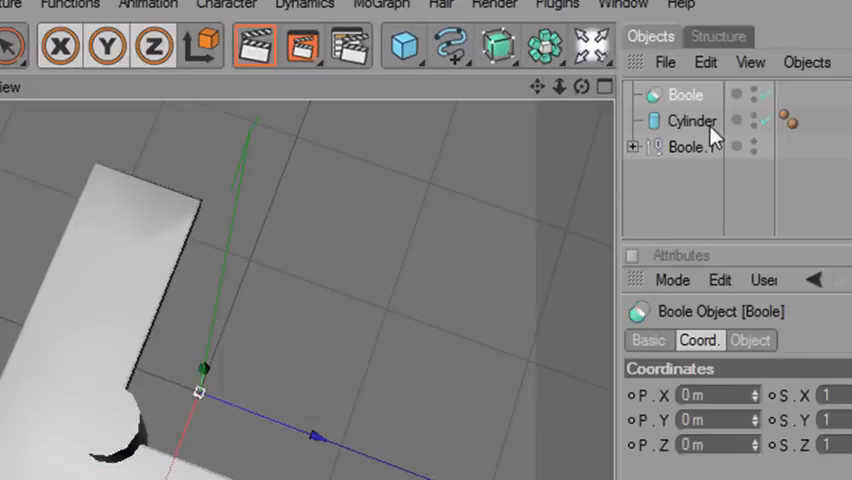